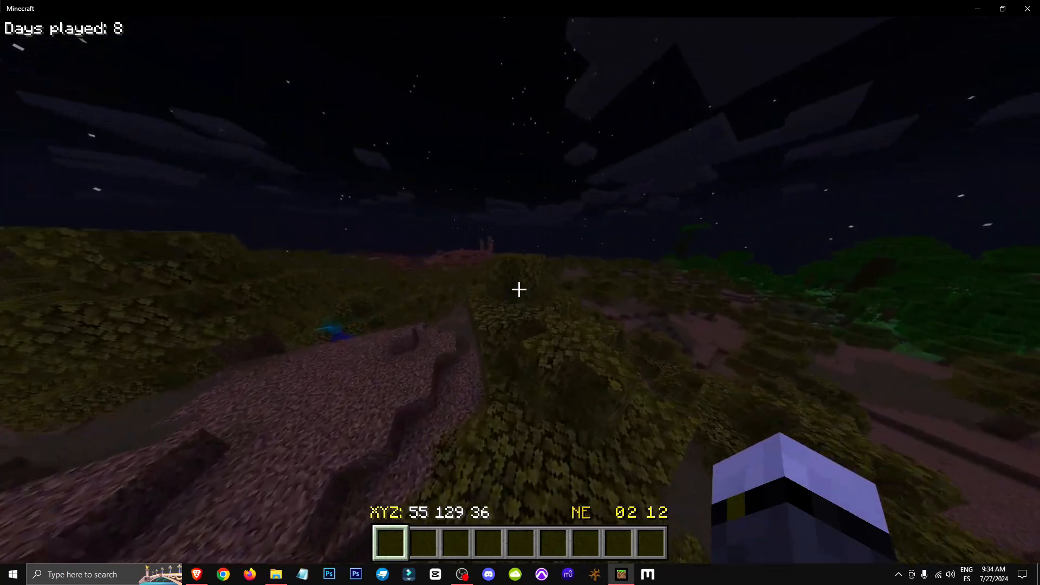
Step: Switch from the Minecraft world to the MCPEDL Coordinates HUD MCBE page
key("e")
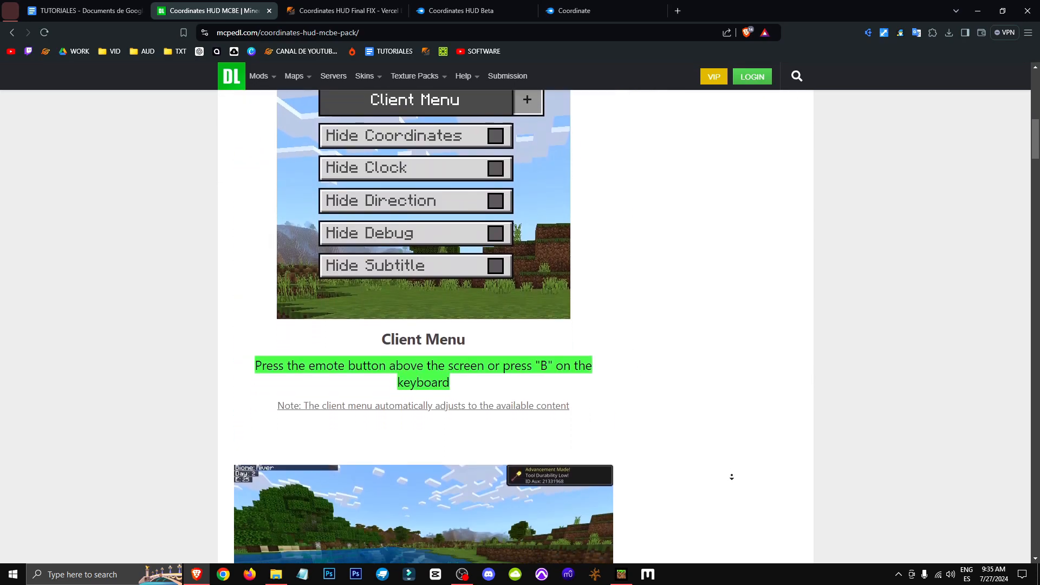
Step: Follow 'Download for Minecraft Beta/Preview 1.20.40++' to the Coordinates HUD Beta MediaFire folder
scroll("down", 3)
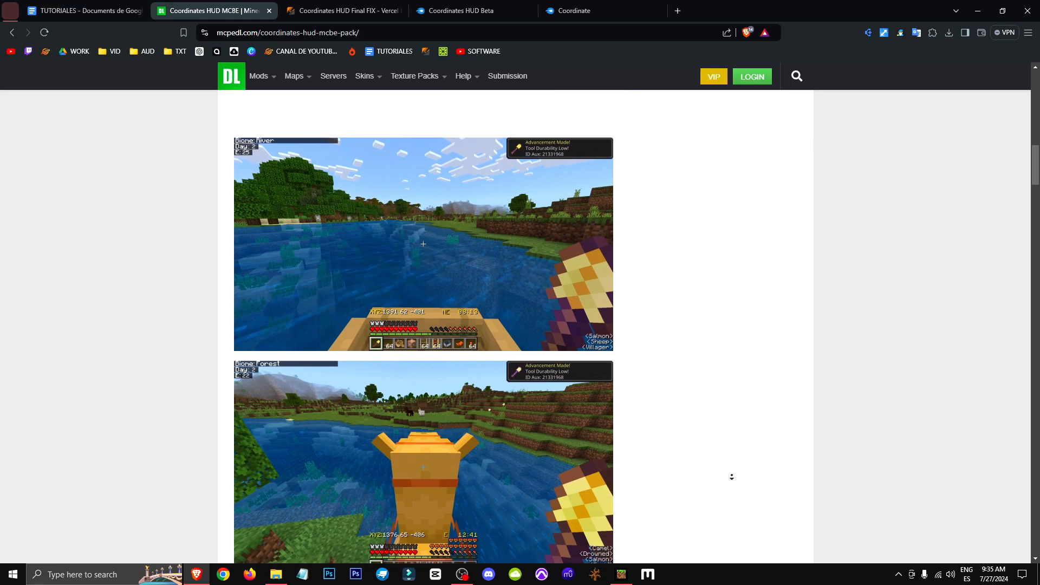
scroll("down", 3)
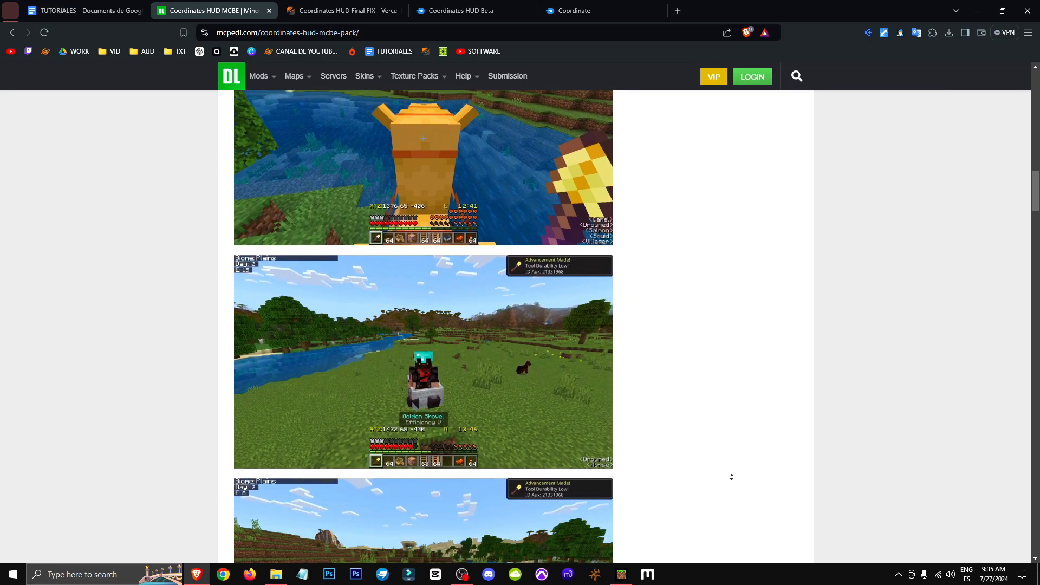
scroll("down", 3)
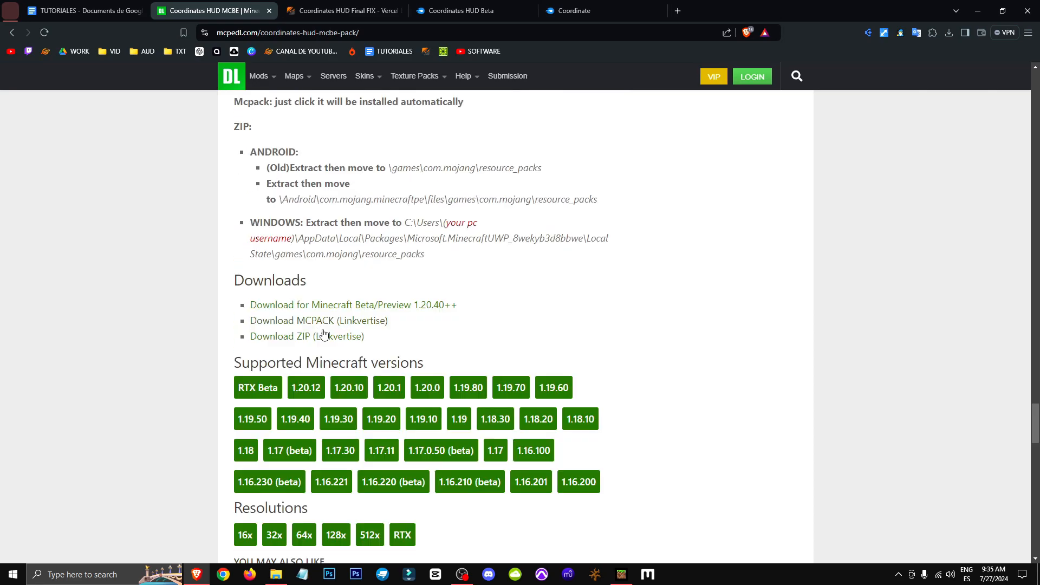
left_click(352, 304)
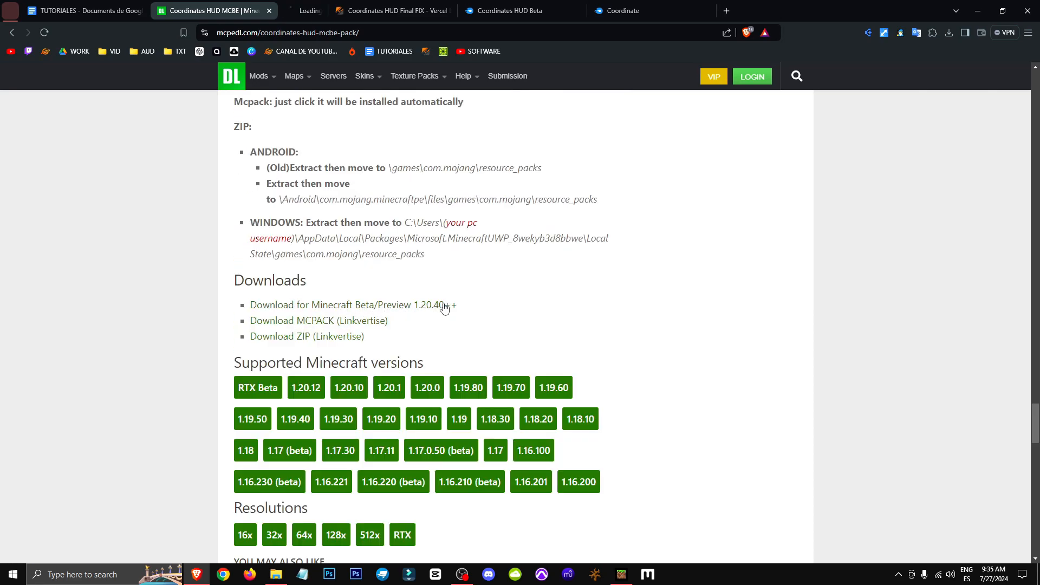
left_click(469, 11)
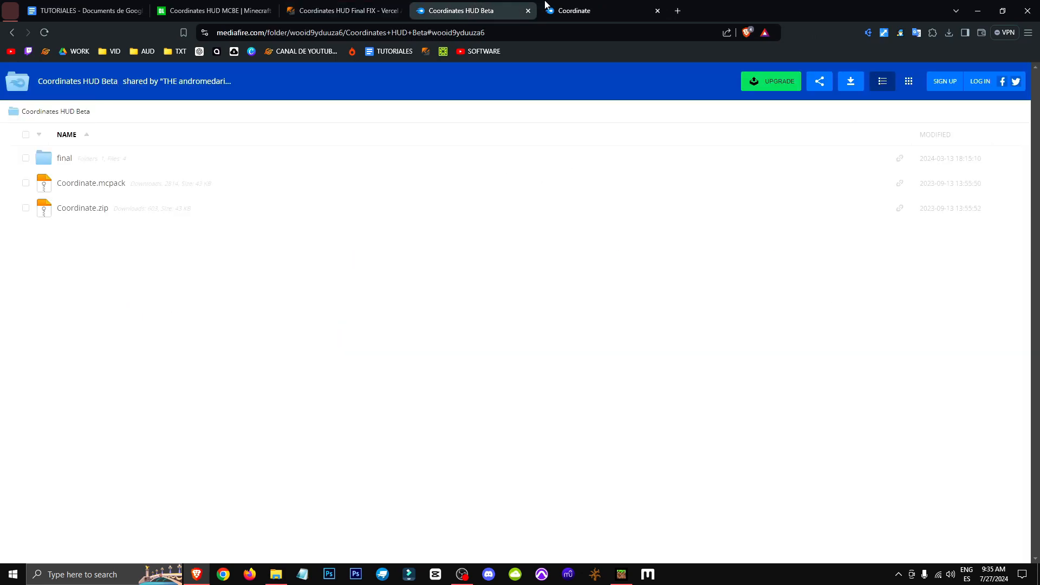
Step: Download Coordinate.mcpack (42.84 KB) from the Coordinates HUD Beta folder
left_click(656, 11)
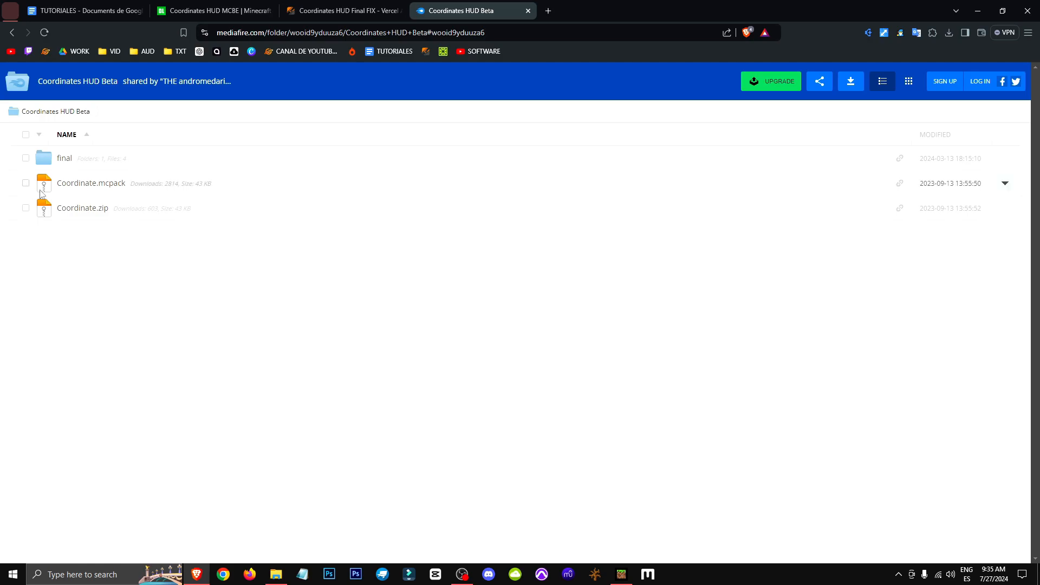
left_click(91, 183)
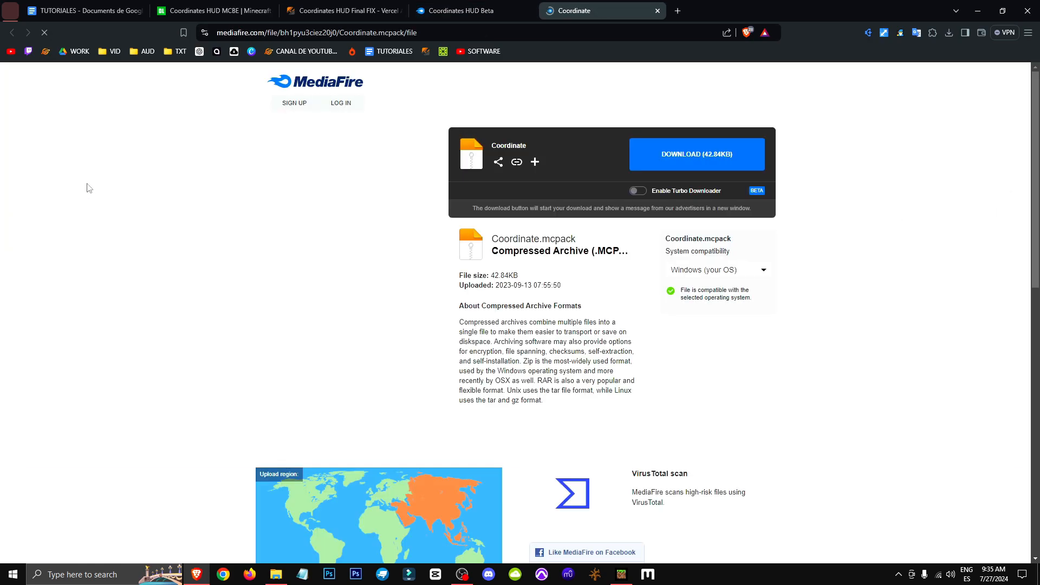
left_click(695, 154)
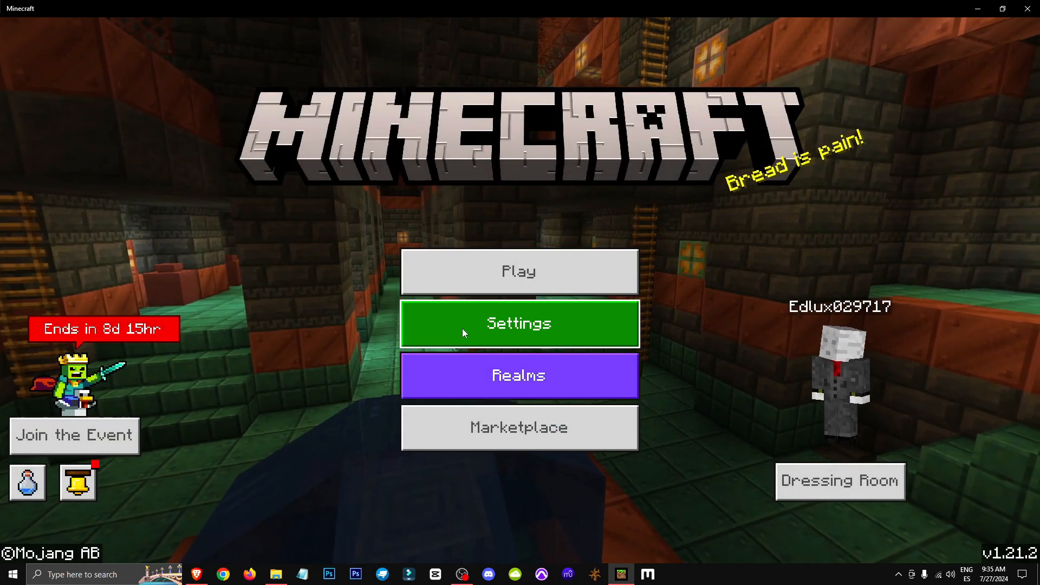
left_click(519, 324)
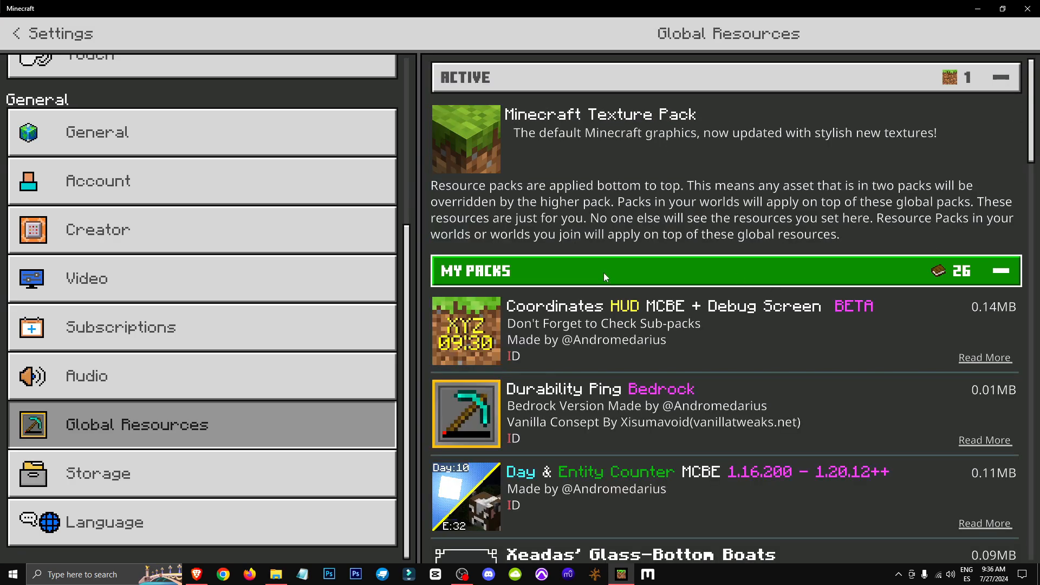
left_click(14, 34)
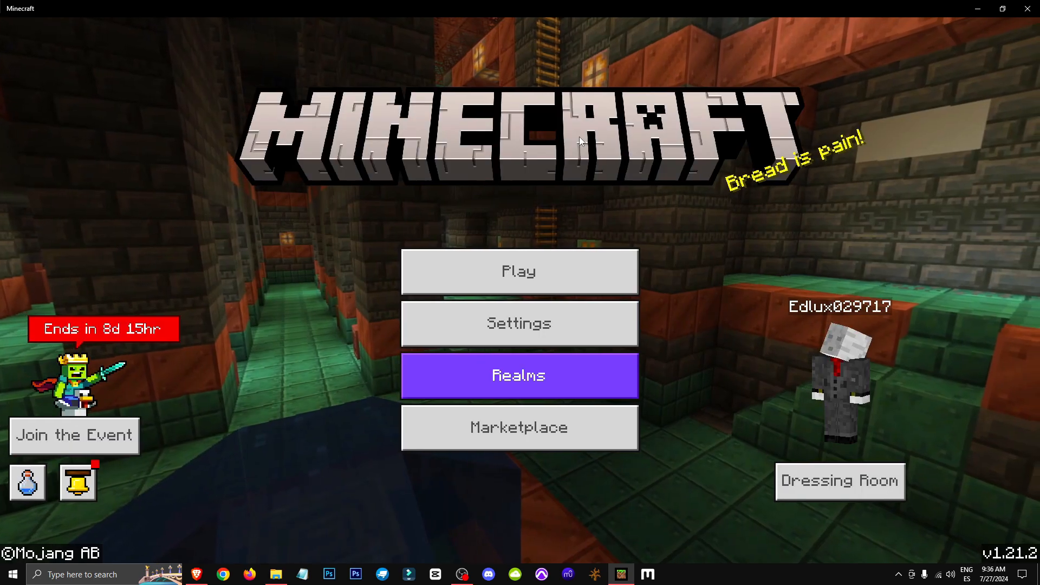